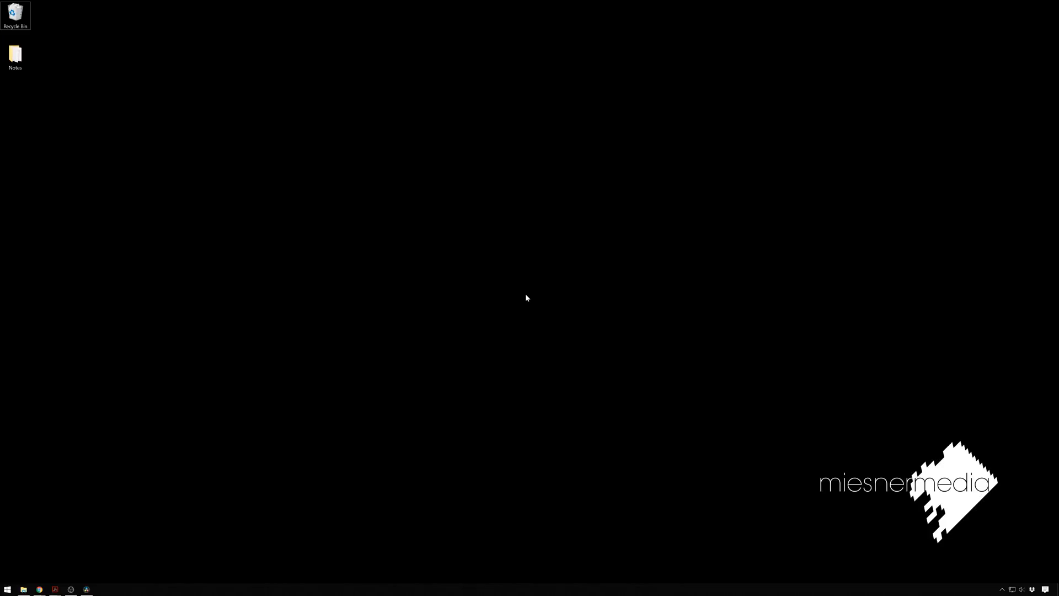
Step: Launch Resolve on the ACES Test project and show its ACEScct, ACES 1.1 color management page
{"action": "left_click", "coordinate": [86, 590]}
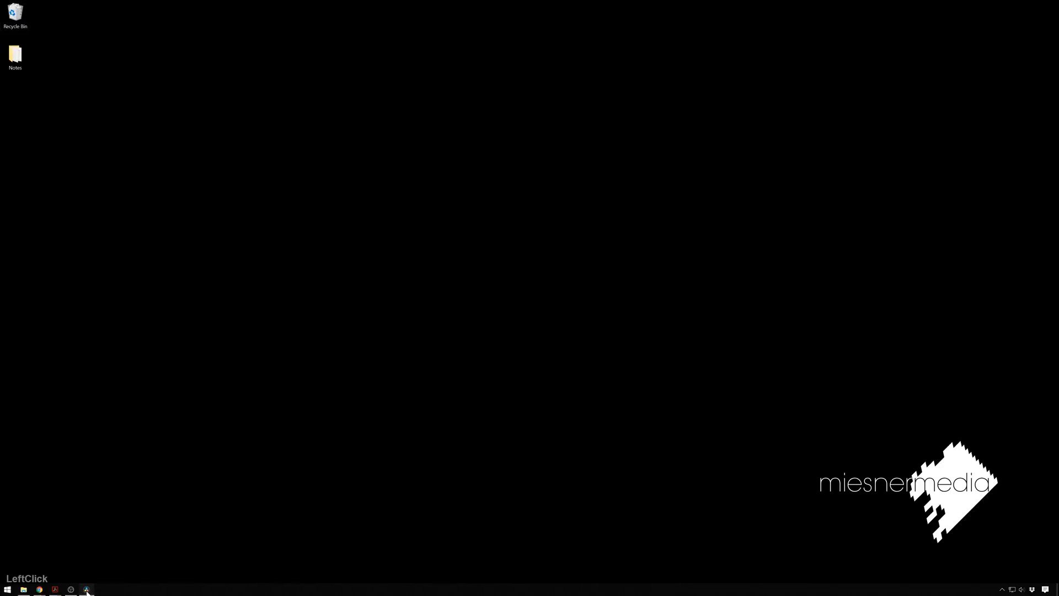
{"action": "left_click", "coordinate": [86, 590]}
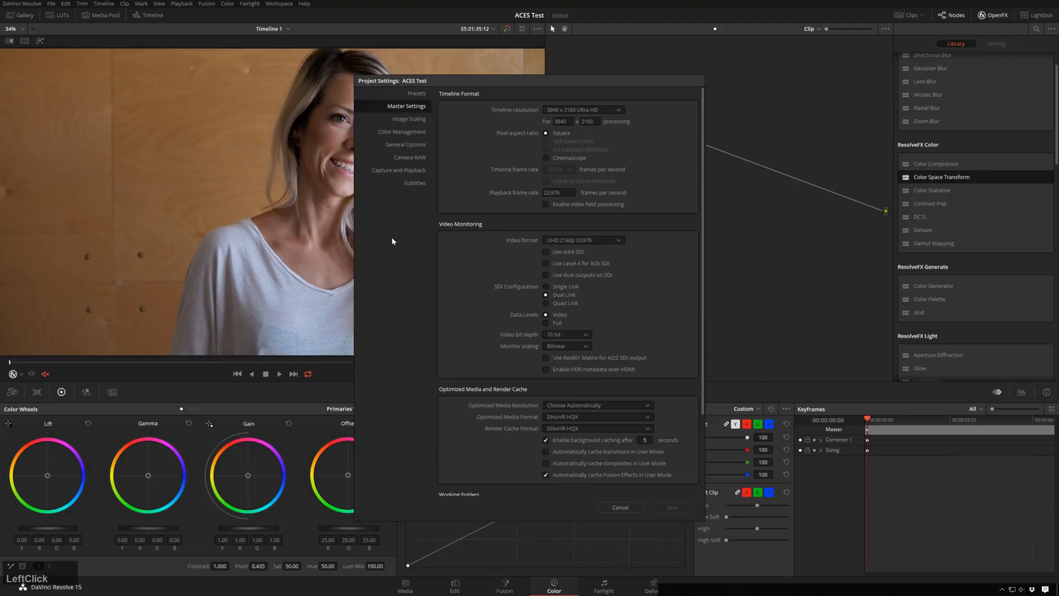
{"action": "left_click", "coordinate": [402, 131]}
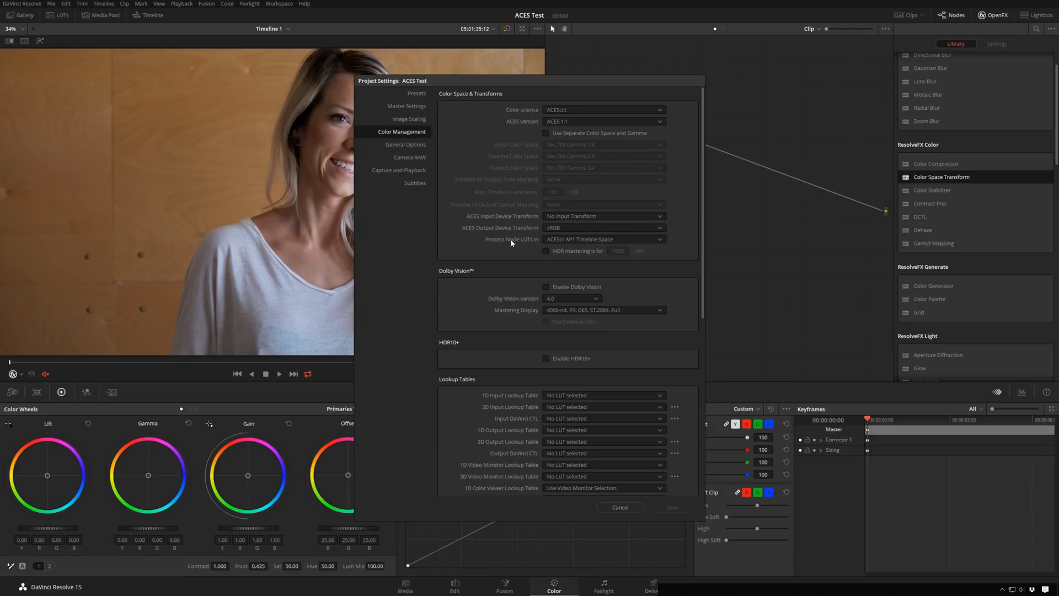
{"action": "mouse_move", "coordinate": [575, 222]}
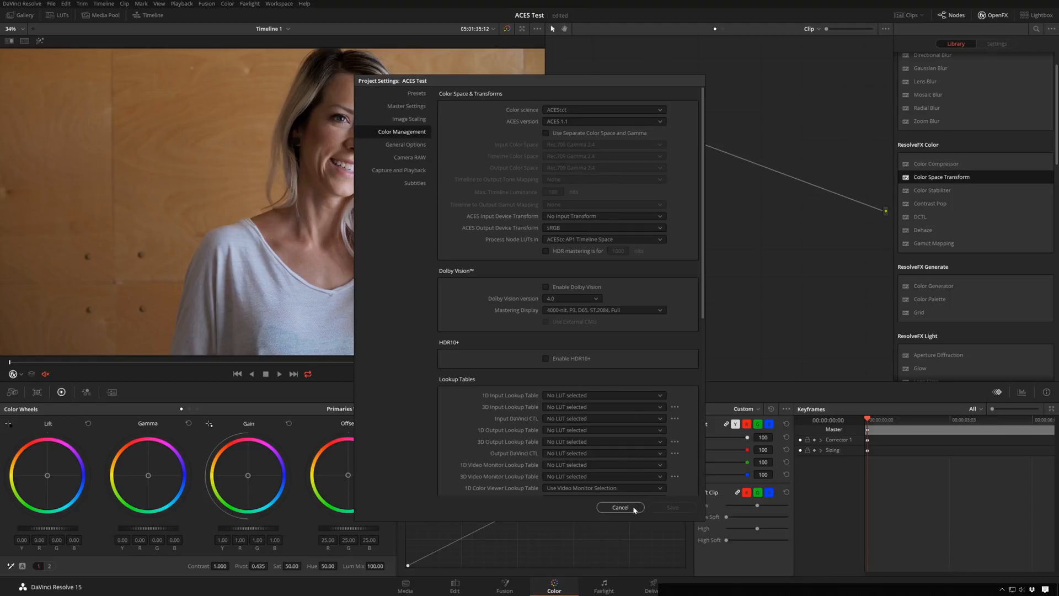
Step: Close Project Settings unchanged and apply a look LUT from the Cubes folder to node 01
{"action": "left_click", "coordinate": [618, 507]}
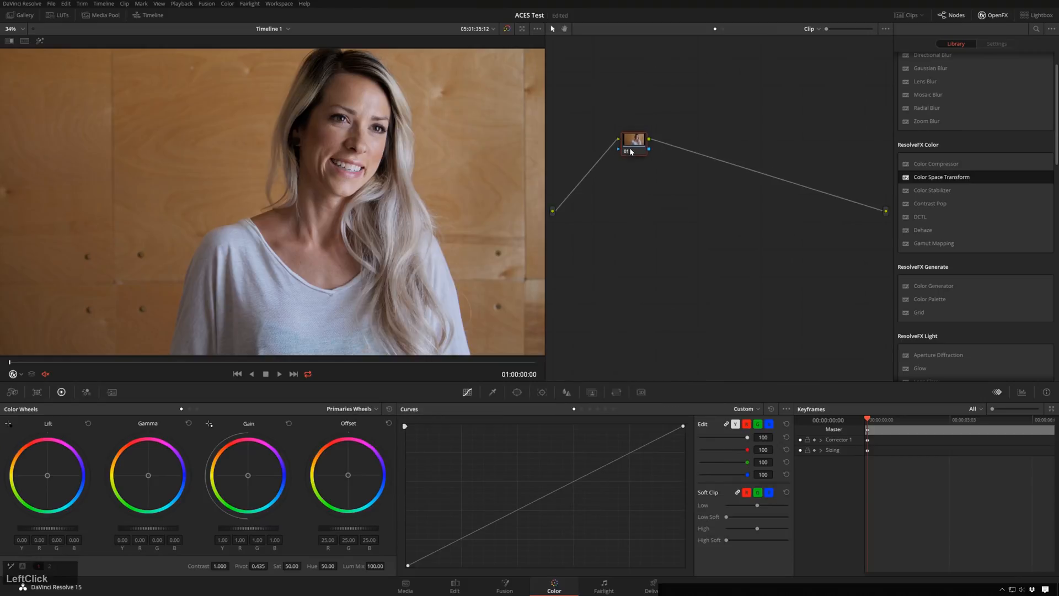
{"action": "left_click", "coordinate": [57, 15]}
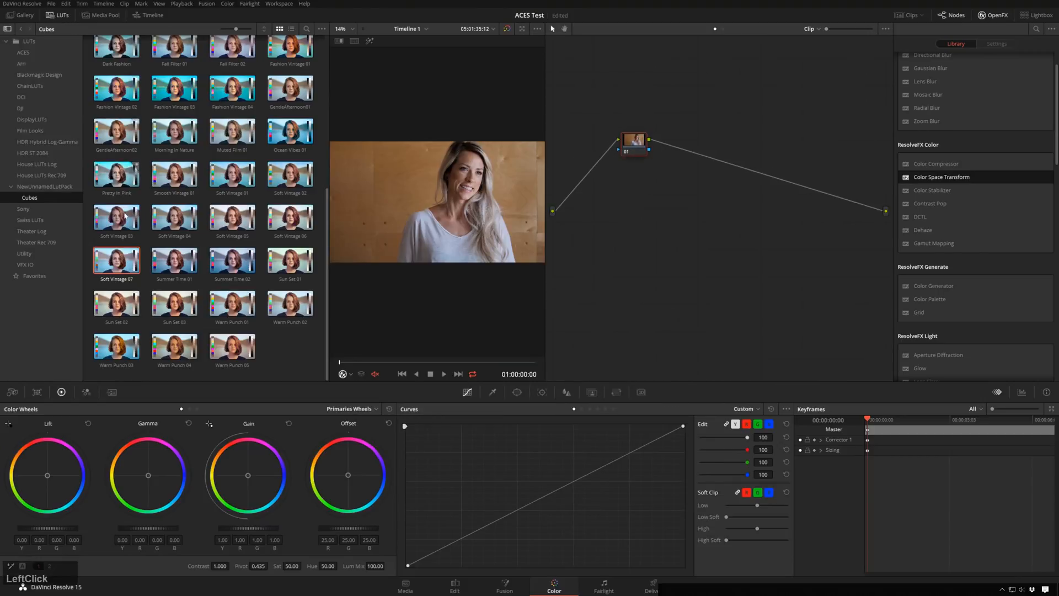
{"action": "left_click", "coordinate": [116, 302]}
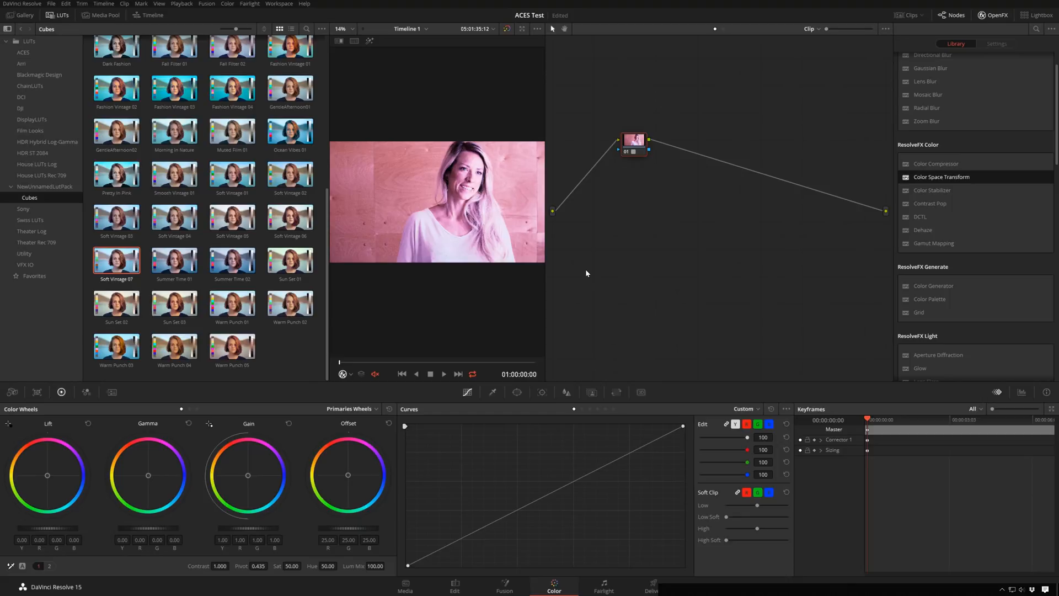
{"action": "mouse_move", "coordinate": [611, 176]}
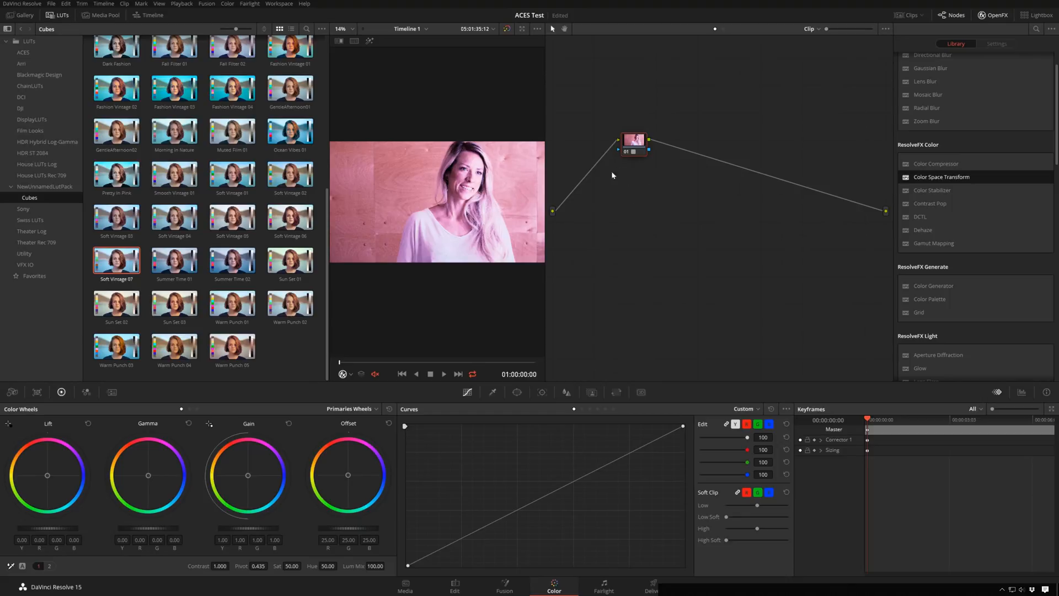
{"action": "mouse_move", "coordinate": [610, 196]}
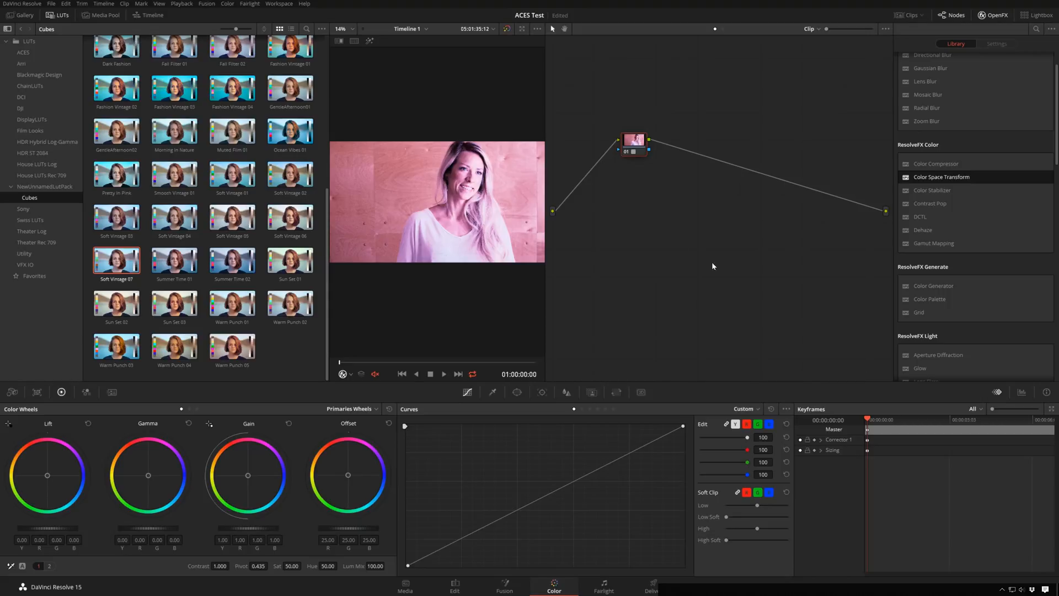
{"action": "mouse_move", "coordinate": [398, 221]}
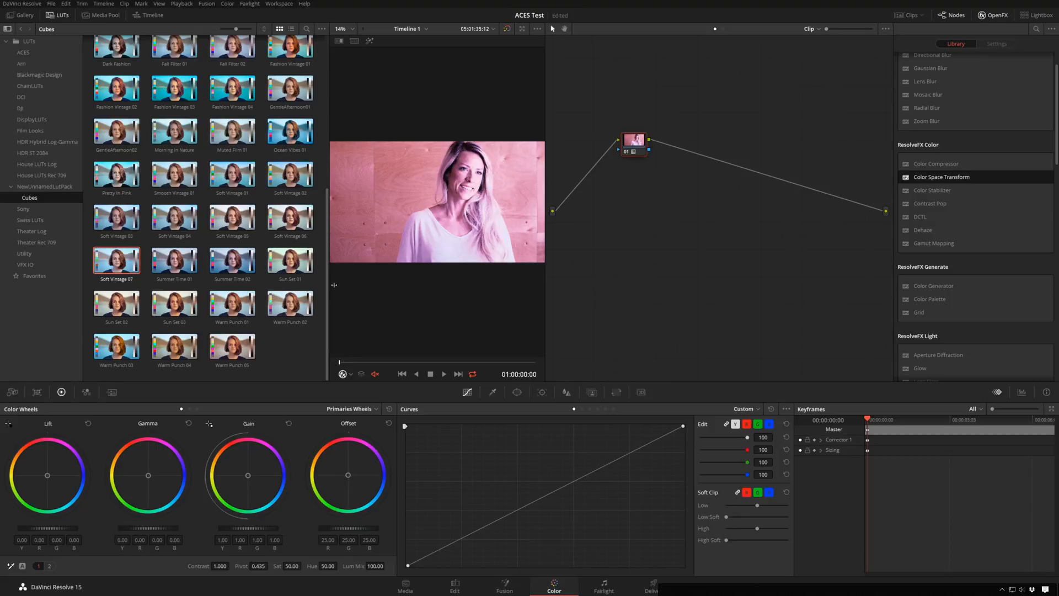
{"action": "mouse_move", "coordinate": [542, 244]}
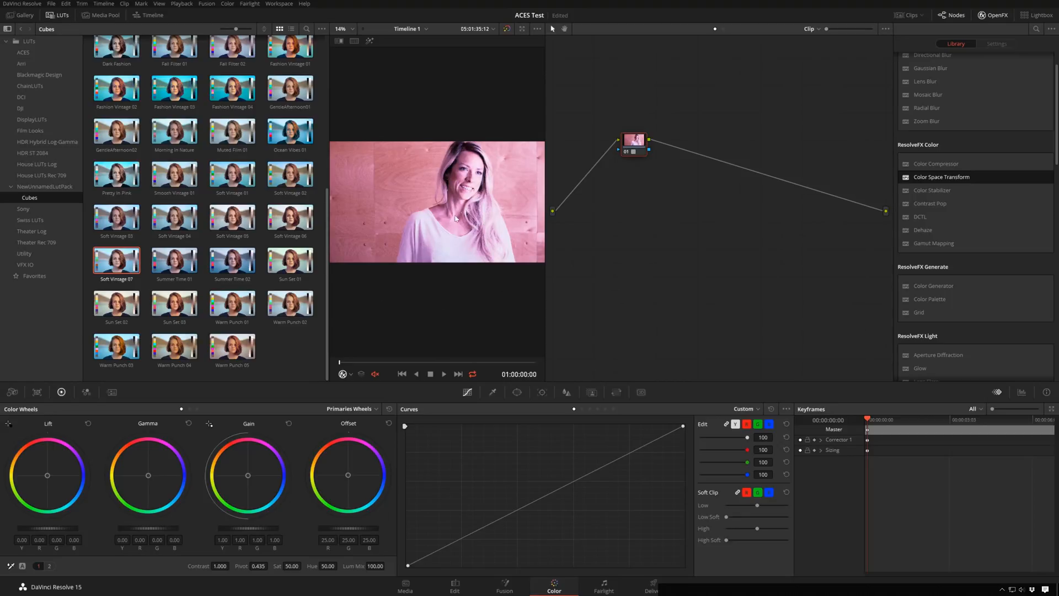
Step: Add serial nodes and set node 02's Color Space Transform output to Rec.709
{"action": "right_click", "coordinate": [634, 217]}
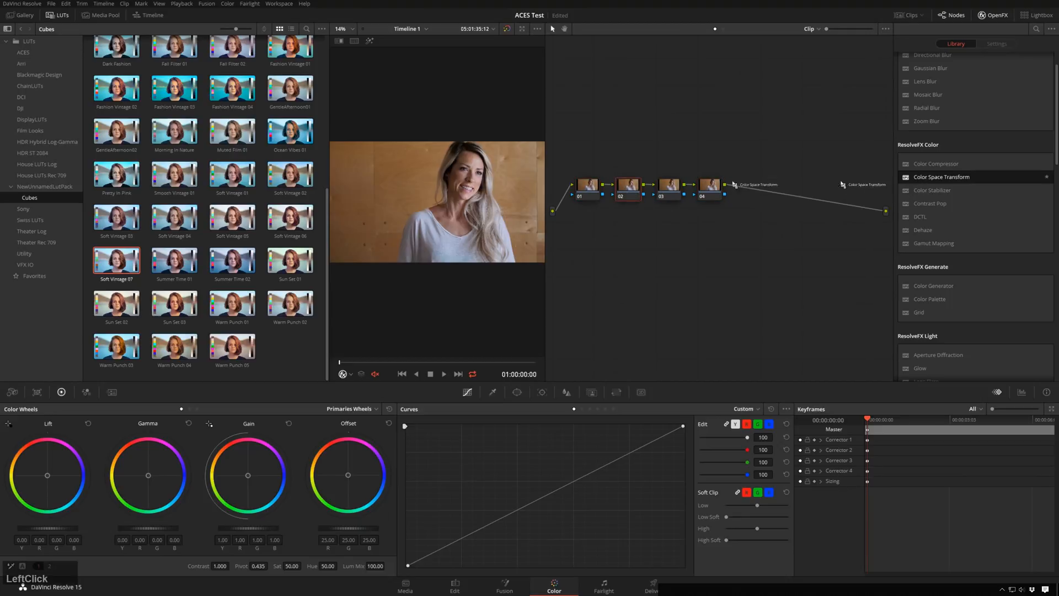
{"action": "left_click", "coordinate": [995, 43]}
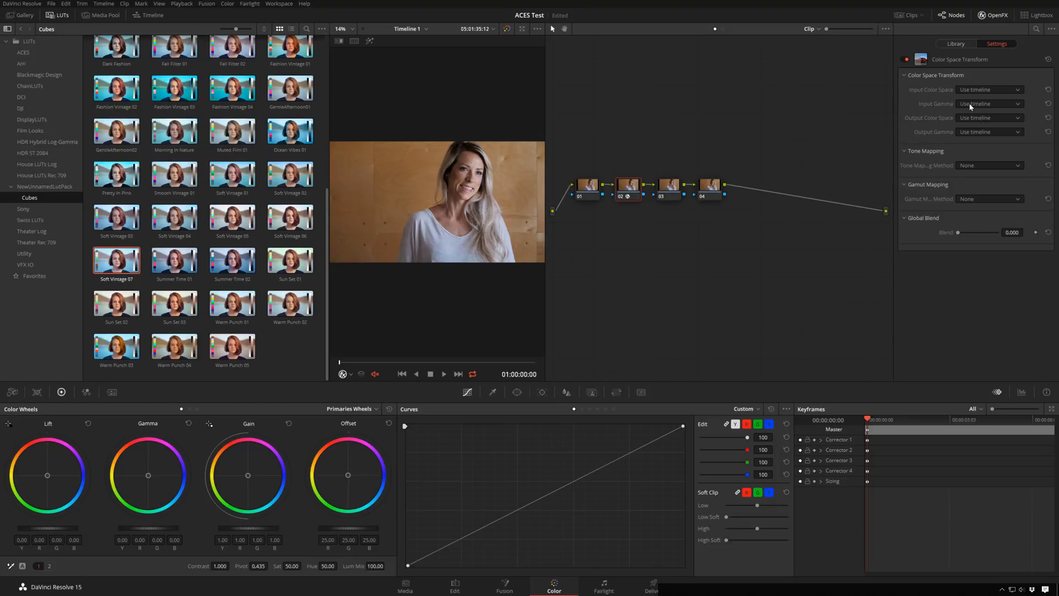
{"action": "left_click", "coordinate": [987, 117]}
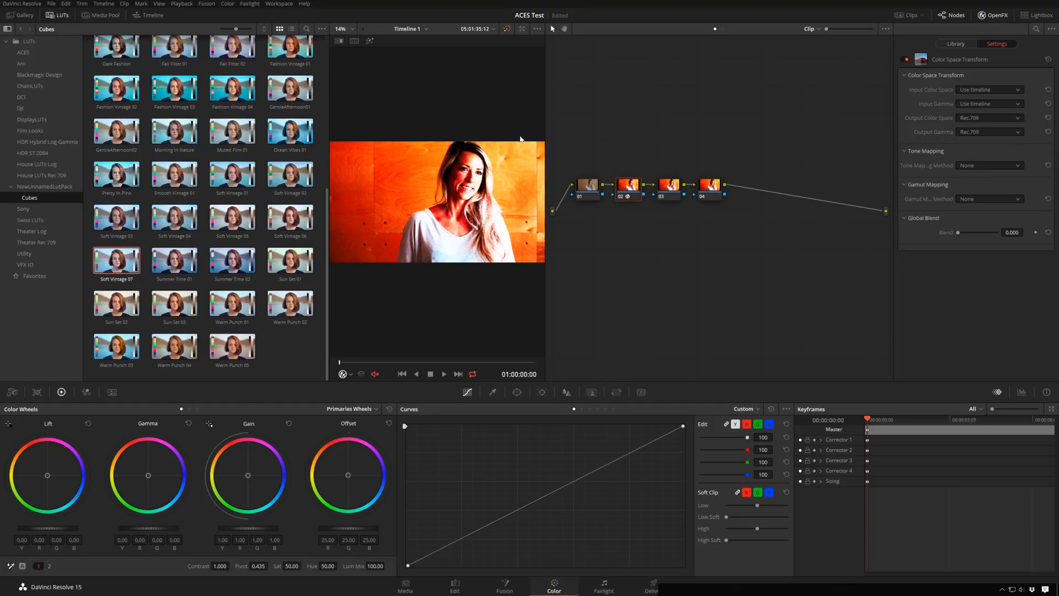
{"action": "left_click", "coordinate": [709, 184]}
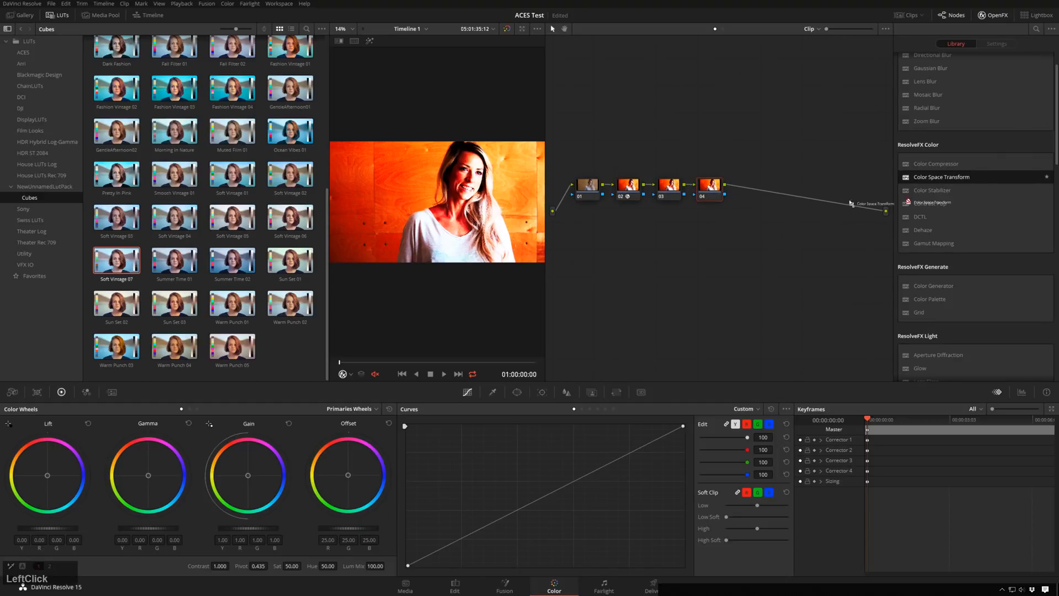
Step: Add a Color Space Transform to node 04 with Rec.709 input color space and gamma
{"action": "left_click", "coordinate": [996, 43]}
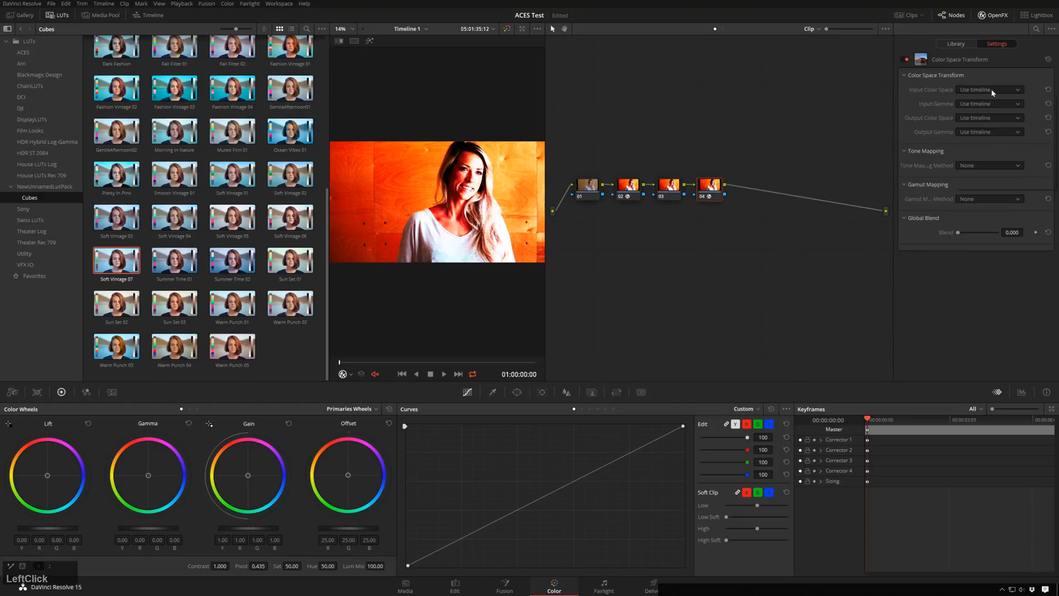
{"action": "left_click", "coordinate": [985, 89]}
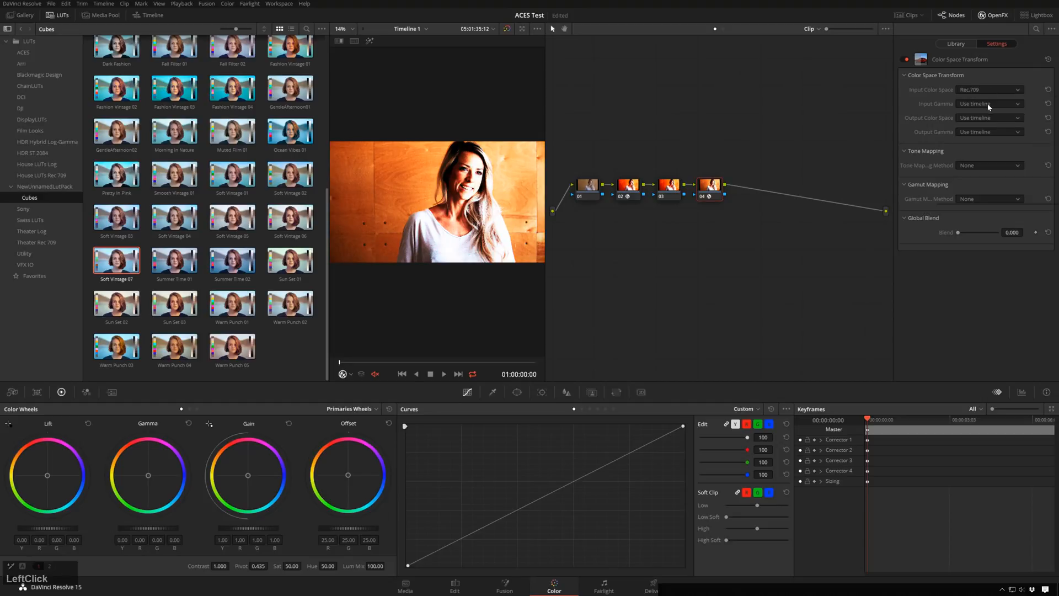
{"action": "left_click", "coordinate": [988, 103]}
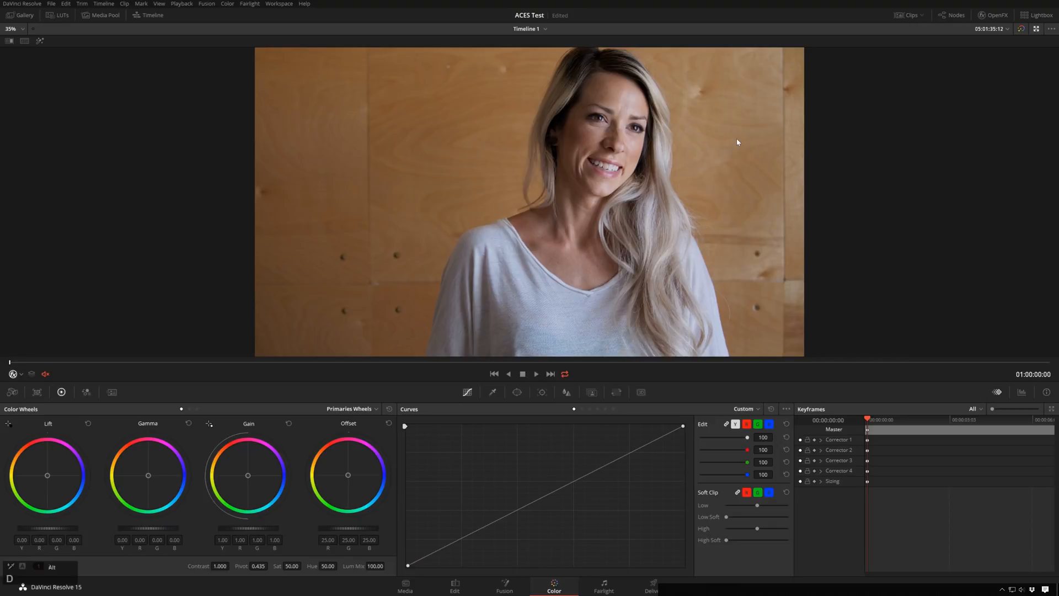
{"action": "mouse_move", "coordinate": [726, 144]}
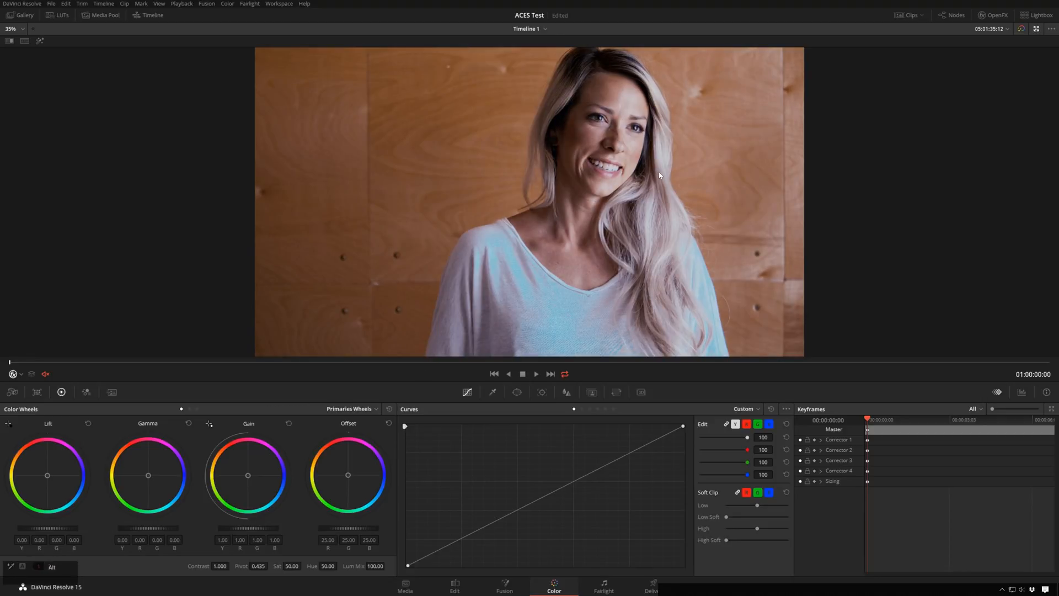
Step: Review node 03's LUT grade in the enlarged viewer, then restore the normal grading layout
{"action": "left_click", "coordinate": [60, 15]}
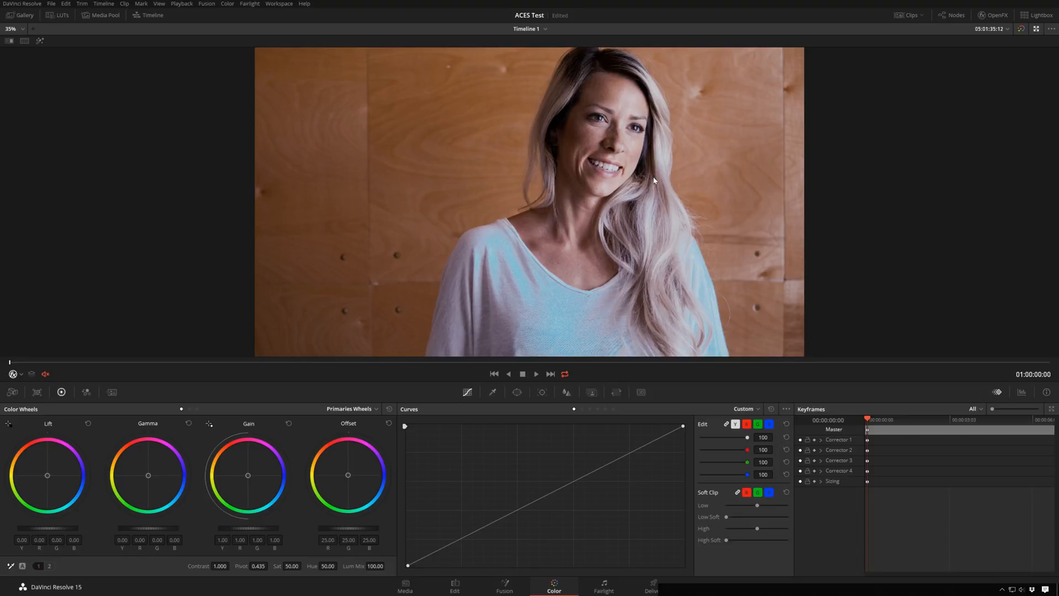
{"action": "left_click", "coordinate": [57, 15]}
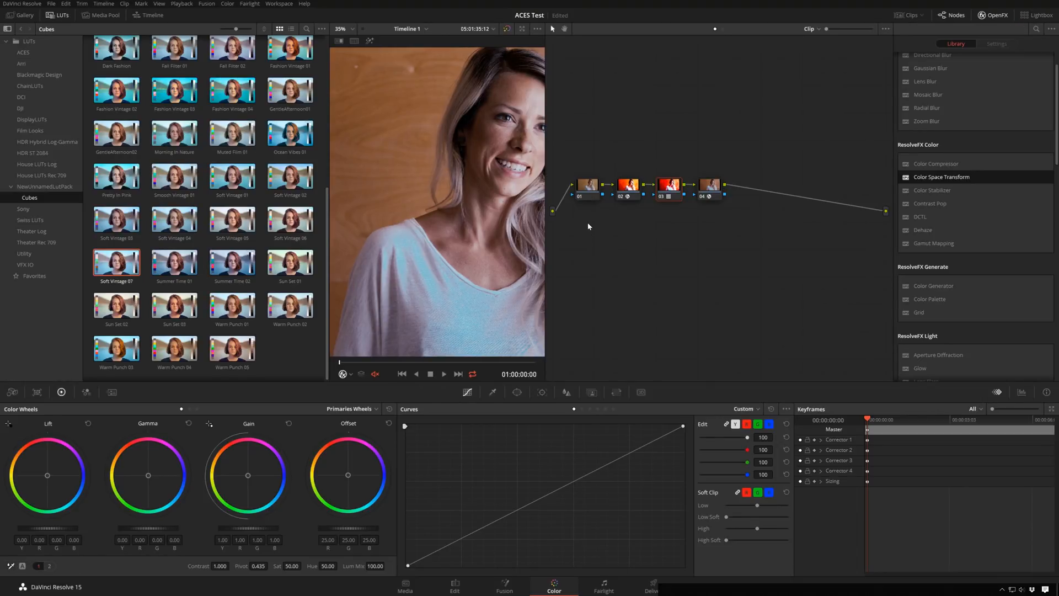
Step: Preview several Cubes looks on node 03, ending with Cool Contrast 06
{"action": "middle_click", "coordinate": [629, 208]}
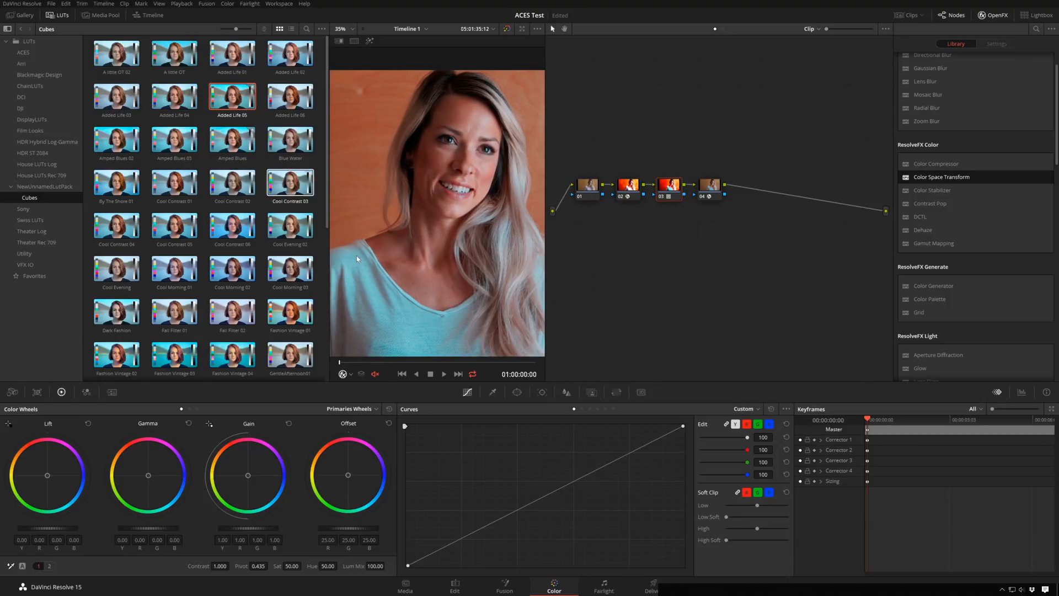
{"action": "left_click", "coordinate": [289, 97]}
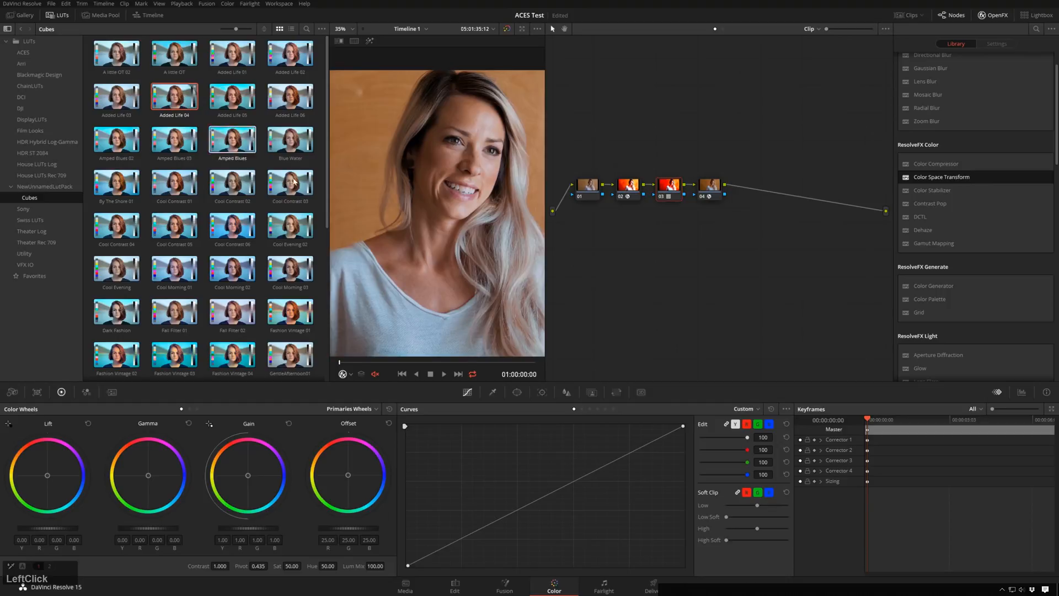
{"action": "left_click", "coordinate": [289, 54]}
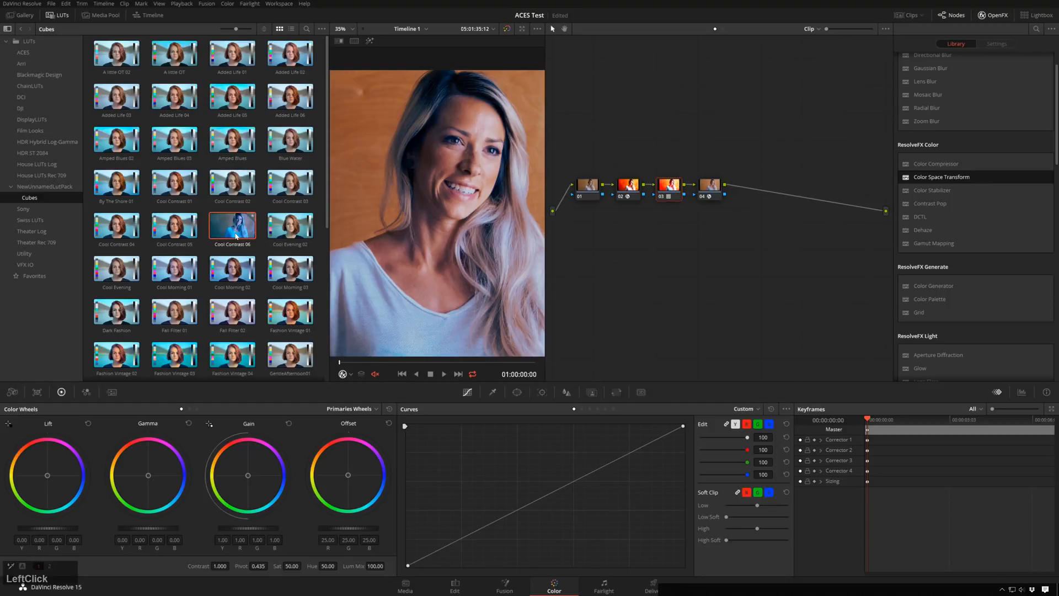
{"action": "left_click", "coordinate": [175, 267]}
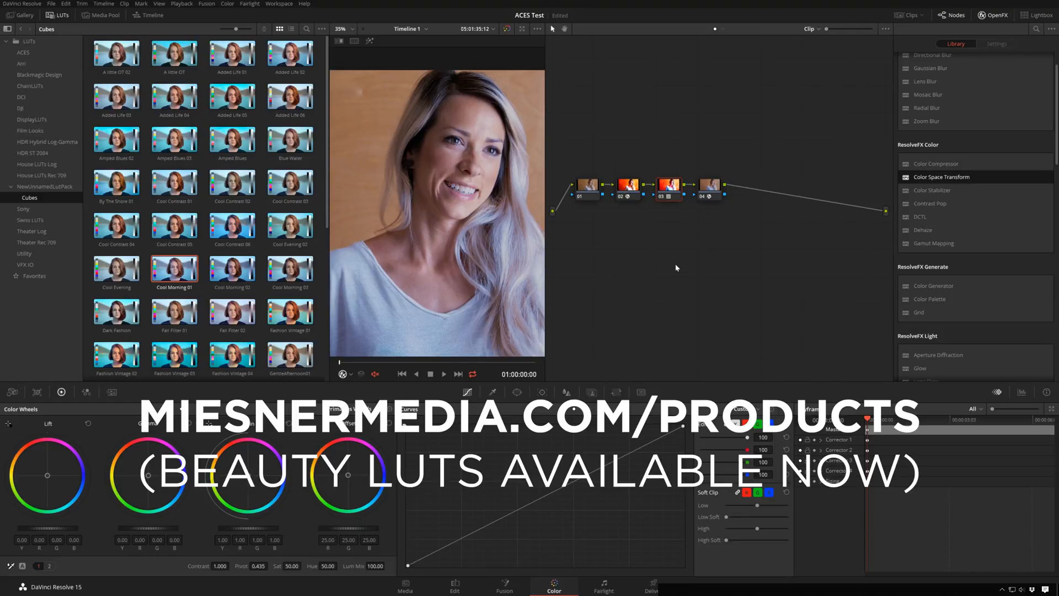
Step: Apply the Cool Morning 01 LUT to node 03 for a soft, cool grade
{"action": "left_click", "coordinate": [232, 138]}
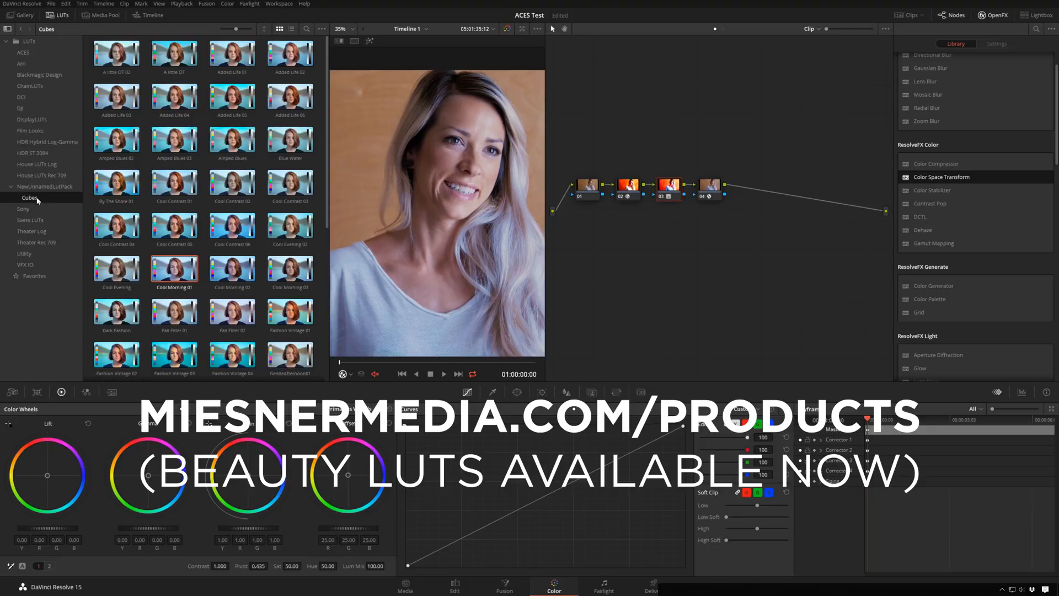
Step: Open the Swiss LUTs collection and preview its Cool Shadows looks on the shot
{"action": "left_click", "coordinate": [29, 220]}
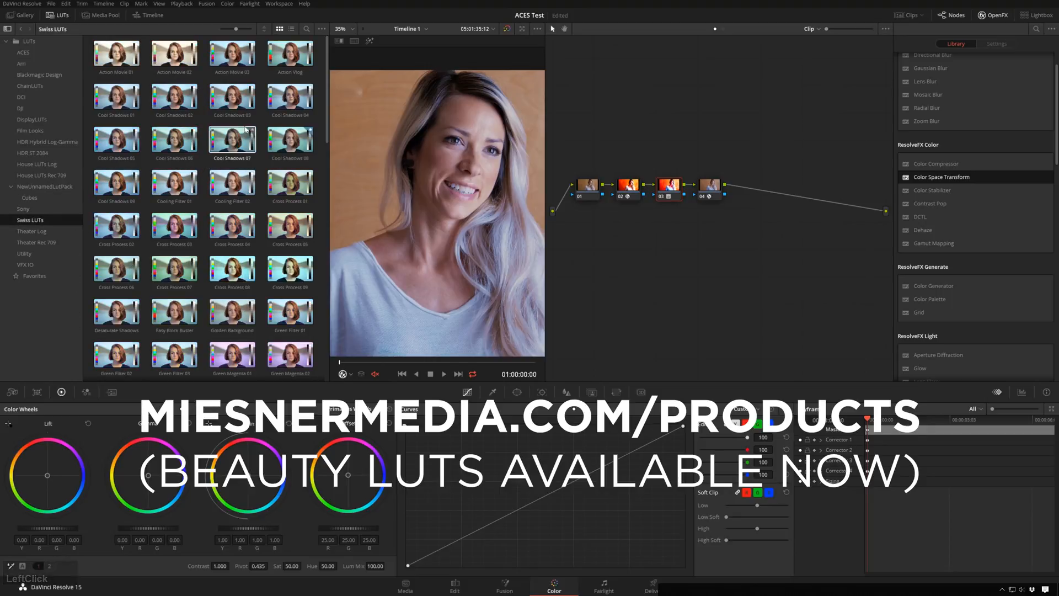
{"action": "left_click", "coordinate": [289, 138]}
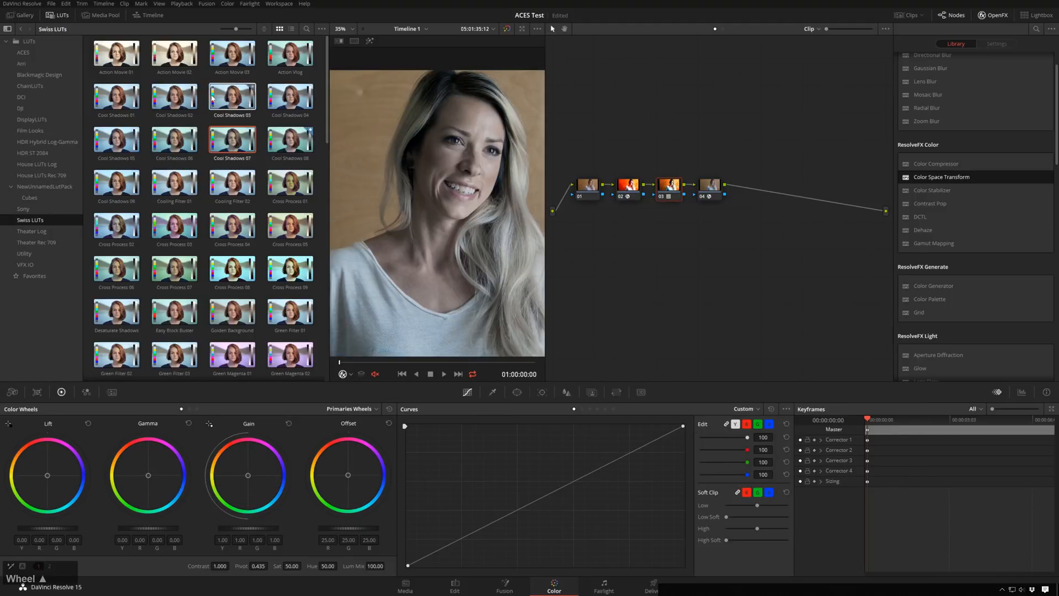
{"action": "left_click", "coordinate": [232, 141]}
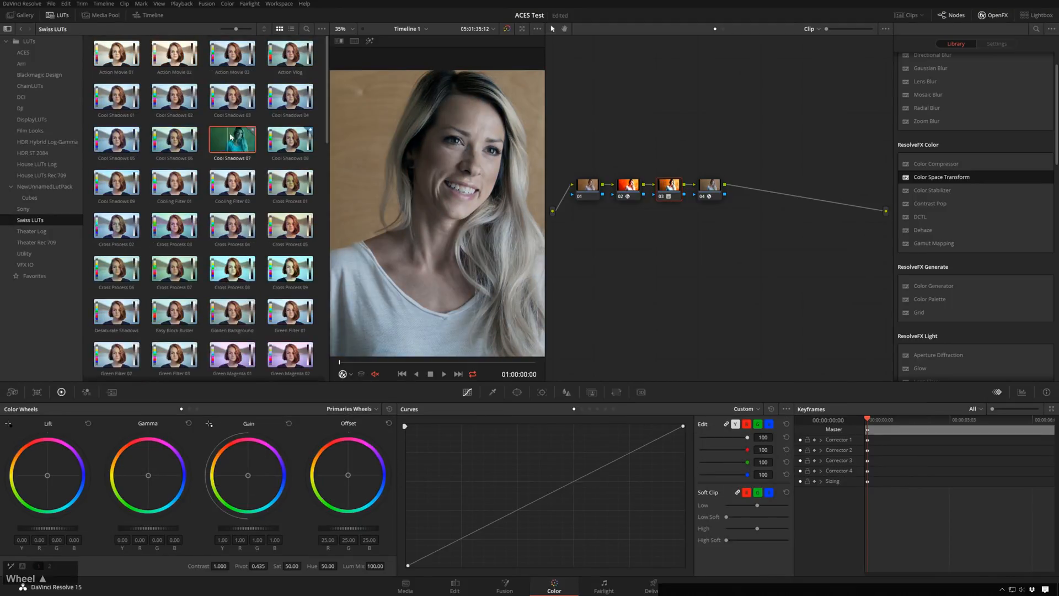
{"action": "left_click", "coordinate": [289, 141]}
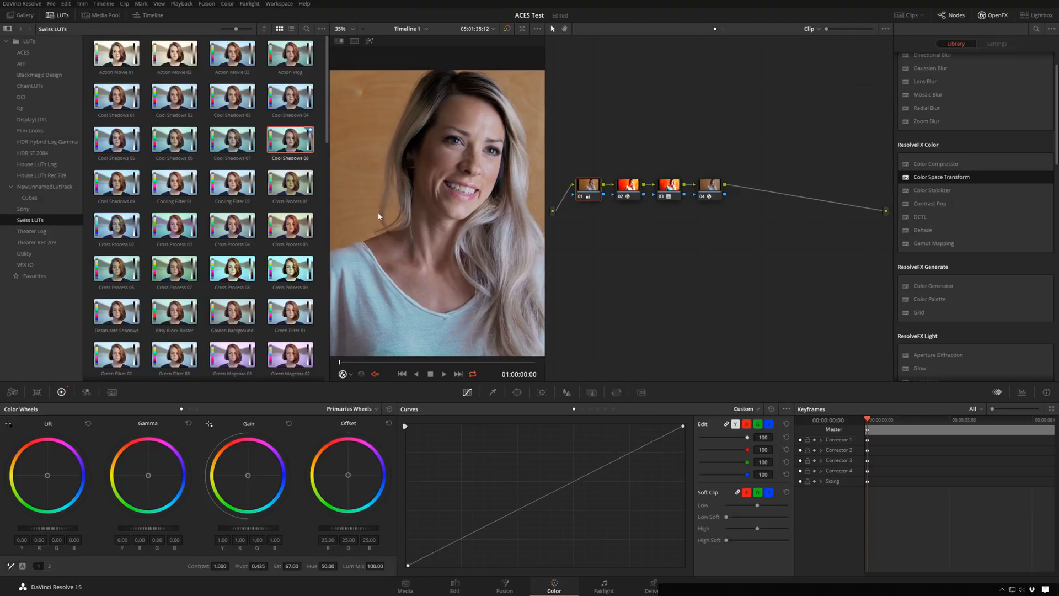
{"action": "mouse_move", "coordinate": [545, 181]}
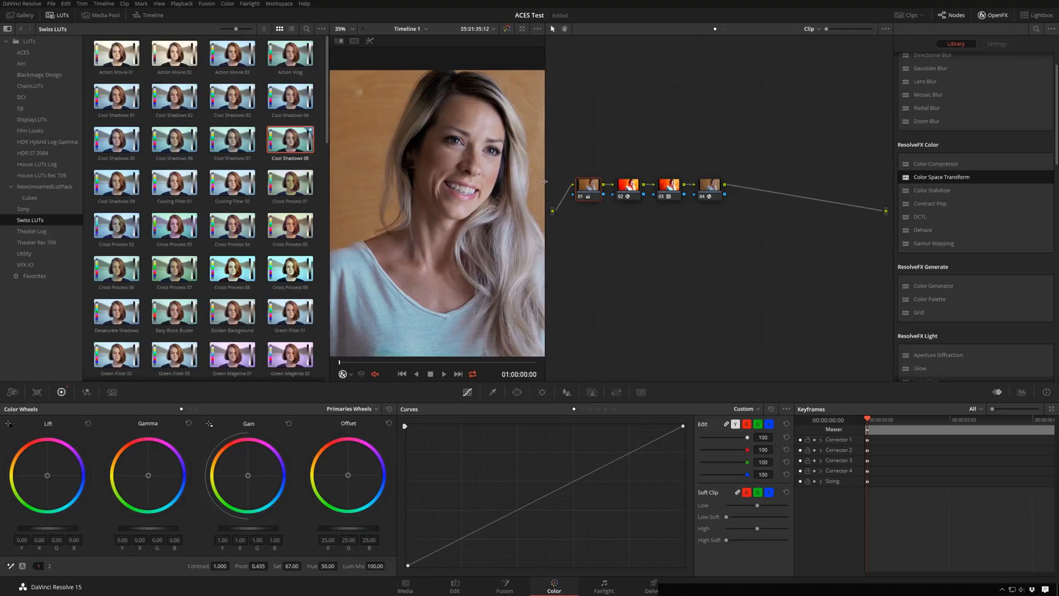